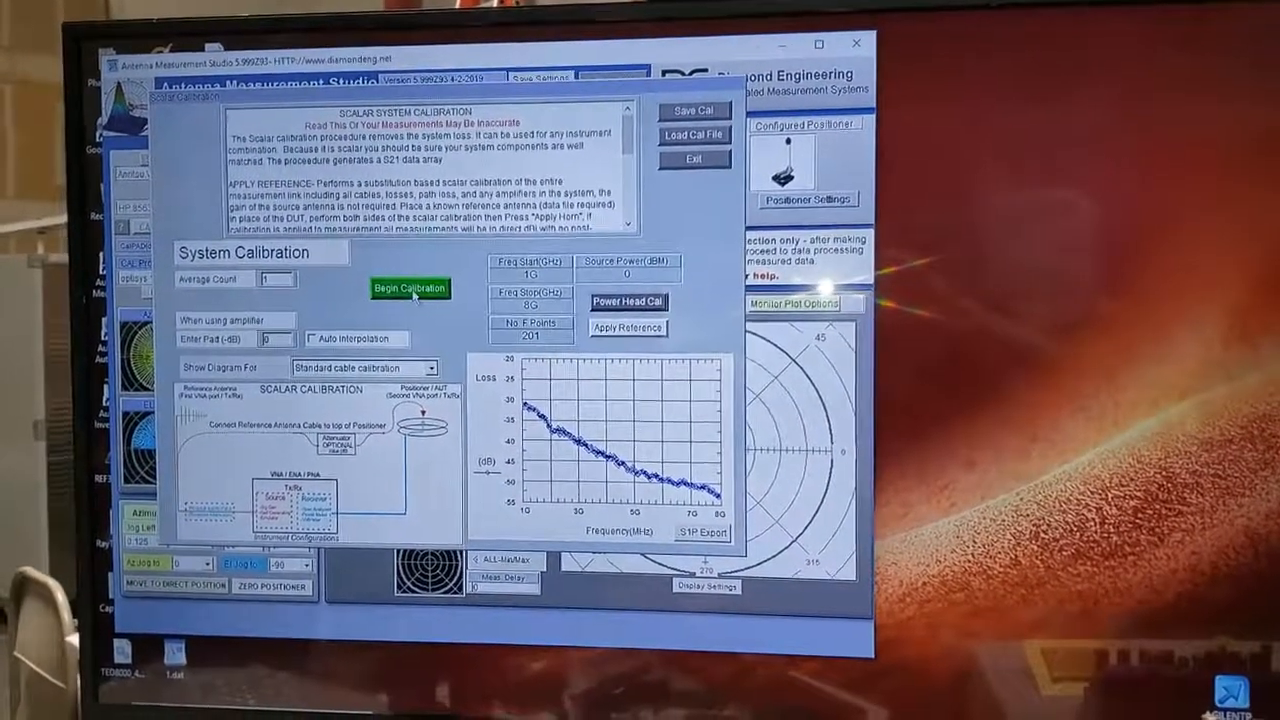
Step: Begin the scalar calibration and confirm the hardware connection prompt
{"action": "left_click", "coordinate": [408, 288]}
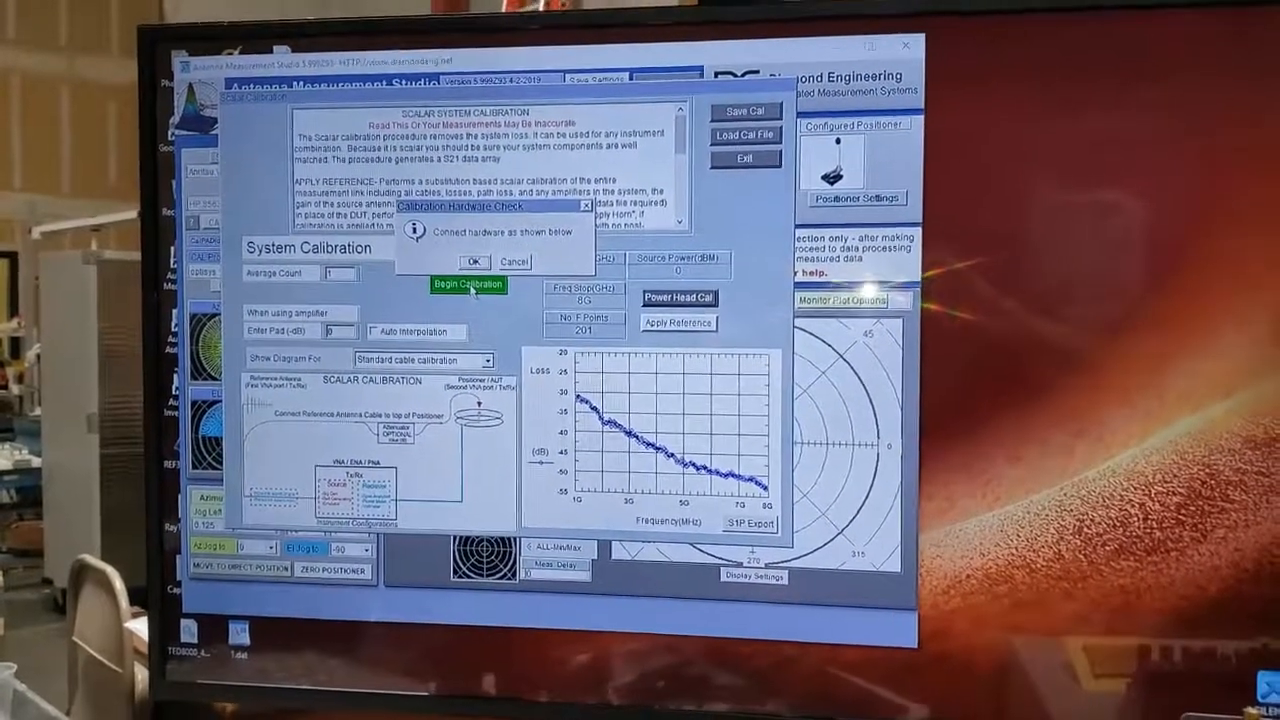
{"action": "left_click", "coordinate": [476, 260]}
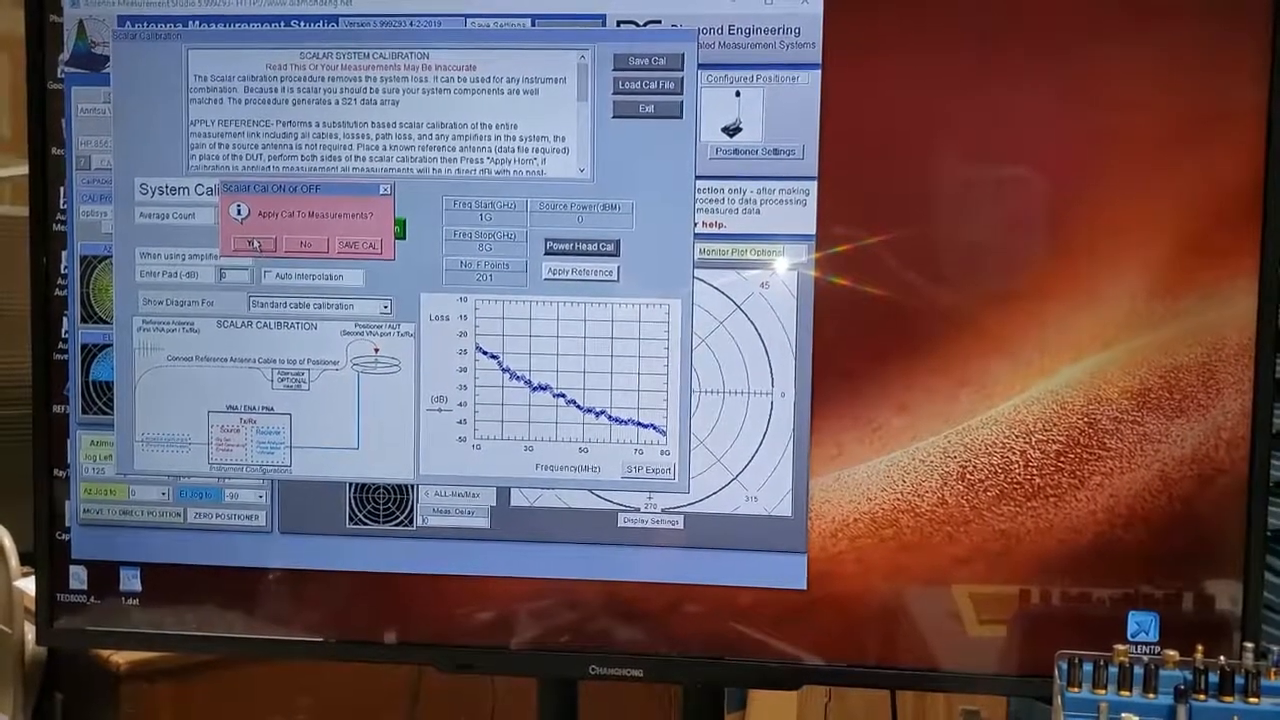
{"action": "left_click", "coordinate": [252, 244]}
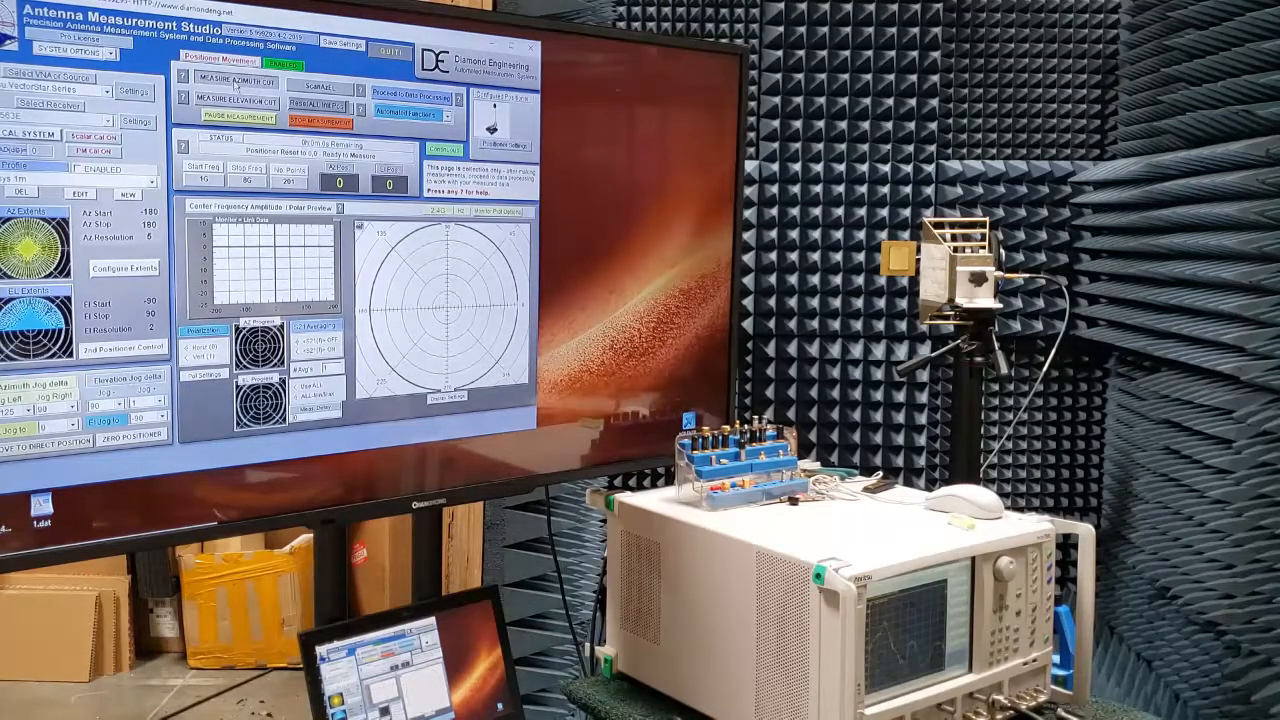
Step: Measure the azimuth cut so the trace fills the rectangular and polar plots
{"action": "left_click", "coordinate": [238, 80]}
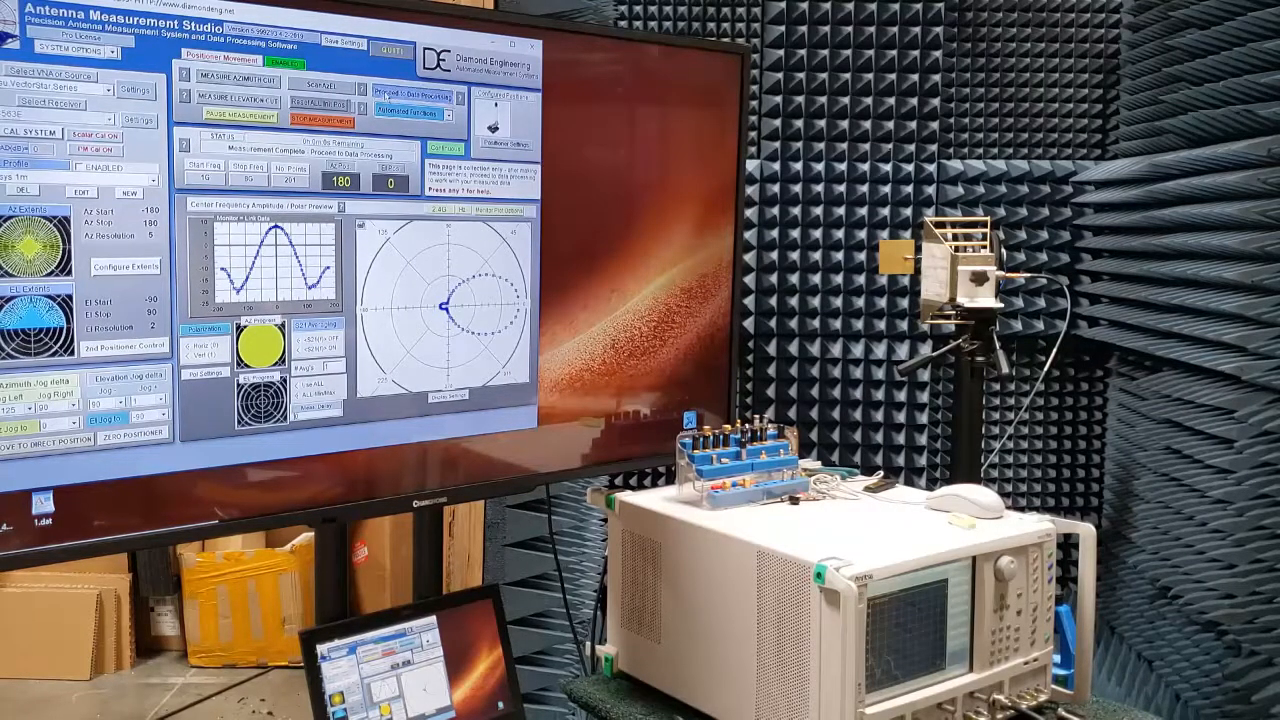
Step: Show the full-size polar plot window of the measured pattern
{"action": "left_click", "coordinate": [412, 96]}
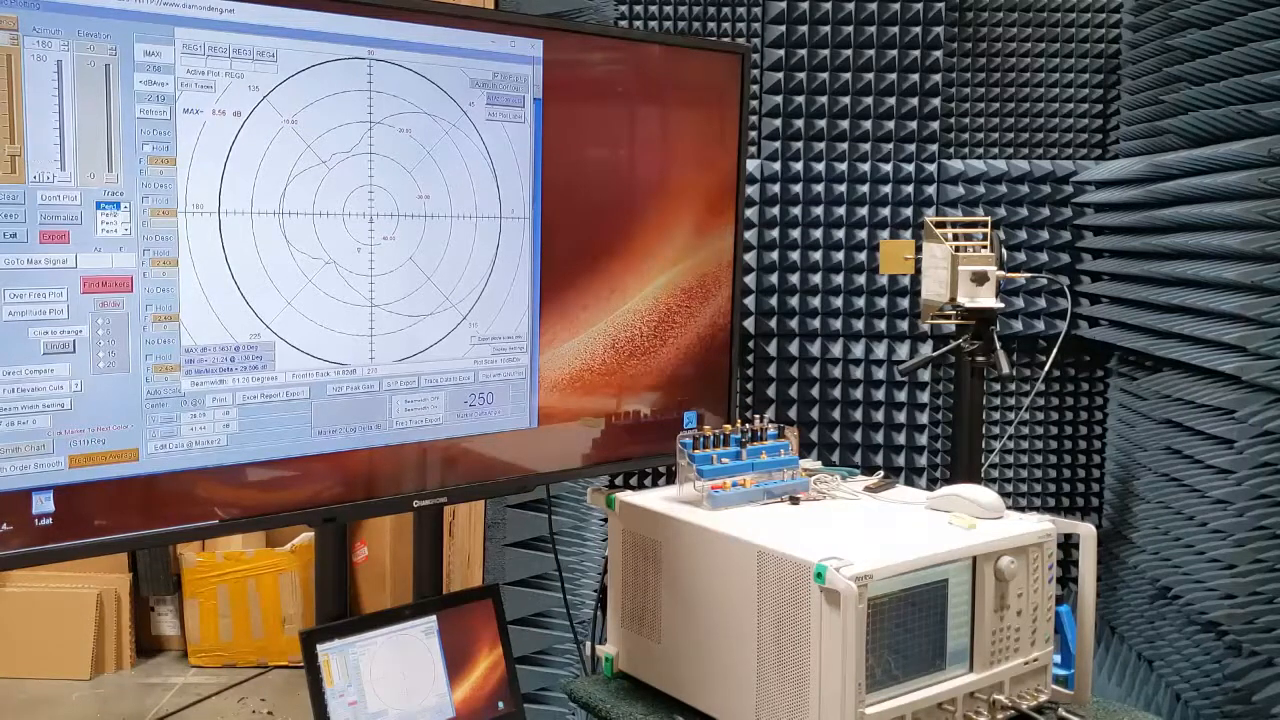
Step: Bring up the Data Storage Registers / Data Manipulation window
{"action": "left_click", "coordinate": [34, 294]}
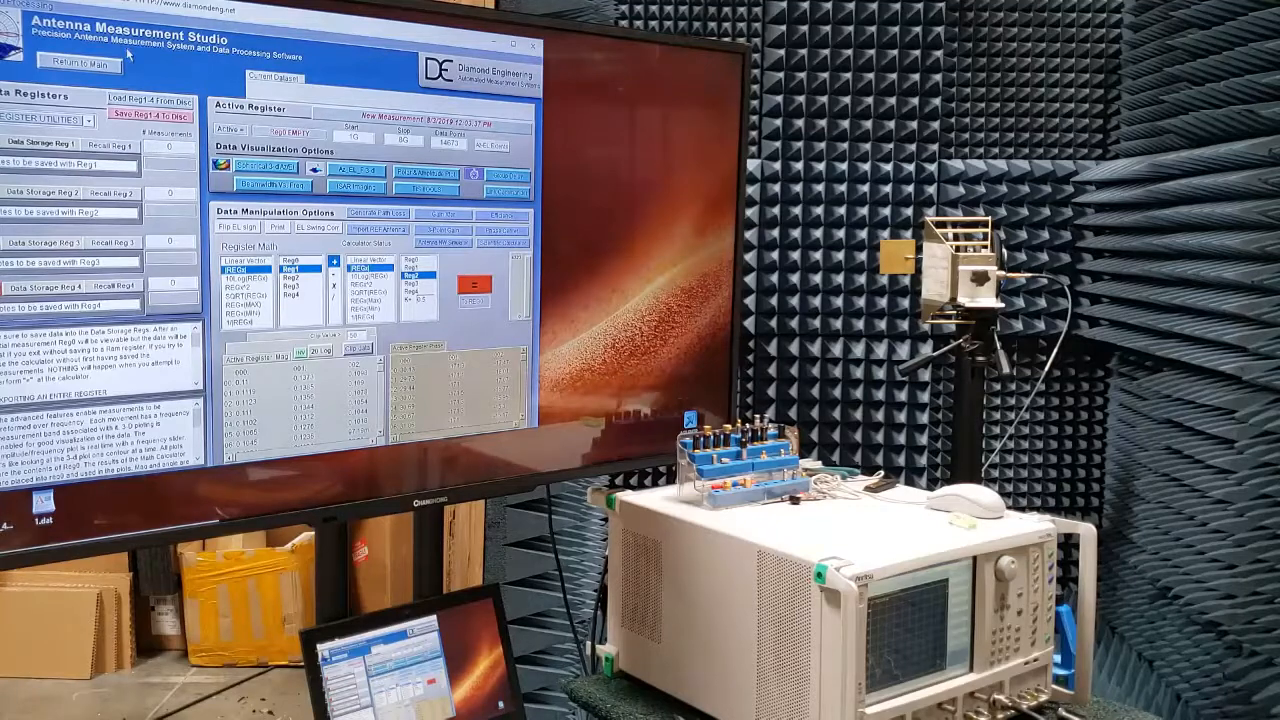
Step: Run the measurement so the multi-lobed trace appears on the amplitude and polar plots
{"action": "left_click", "coordinate": [76, 60]}
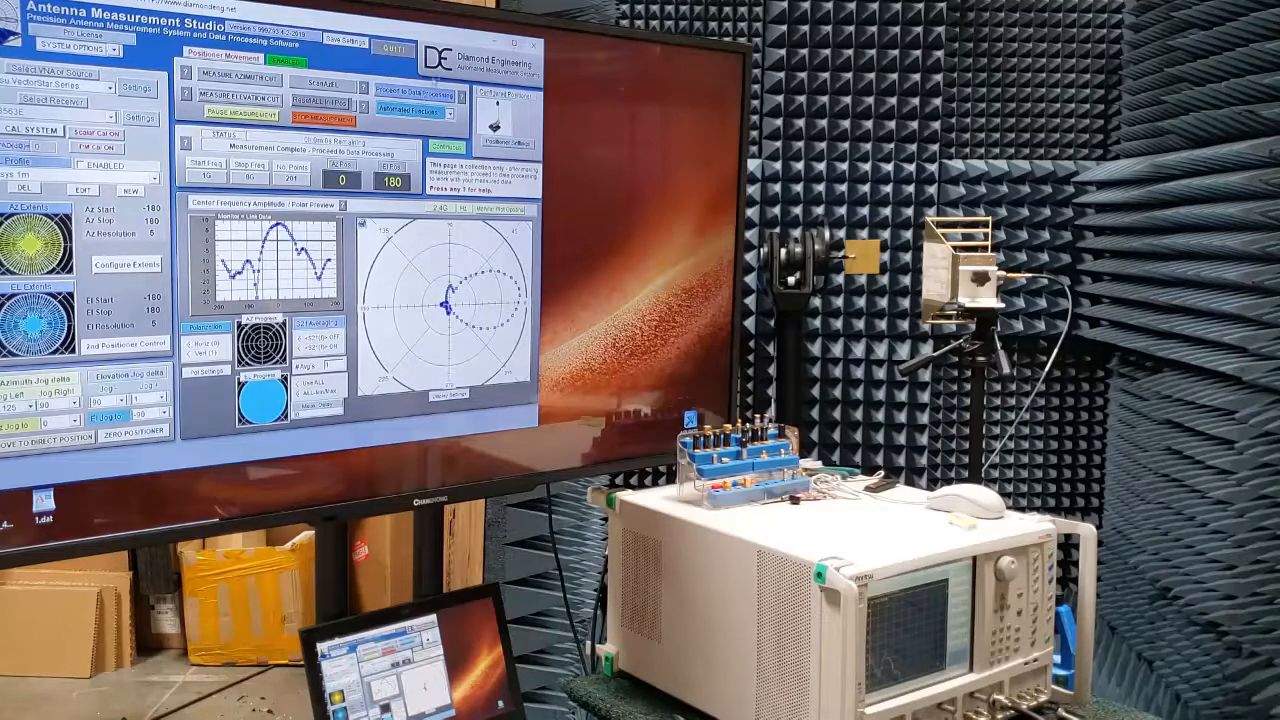
Step: Switch to the Data Processing view with the storage registers
{"action": "left_click", "coordinate": [424, 96]}
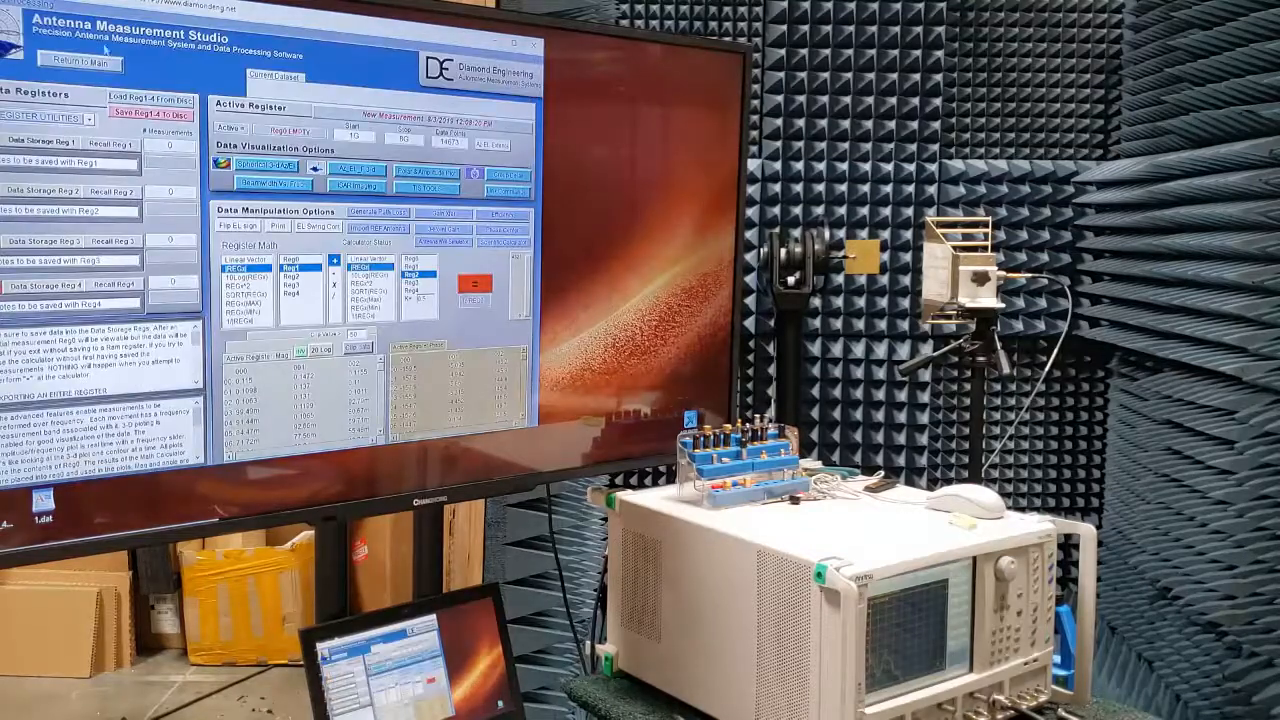
{"action": "left_click", "coordinate": [80, 62]}
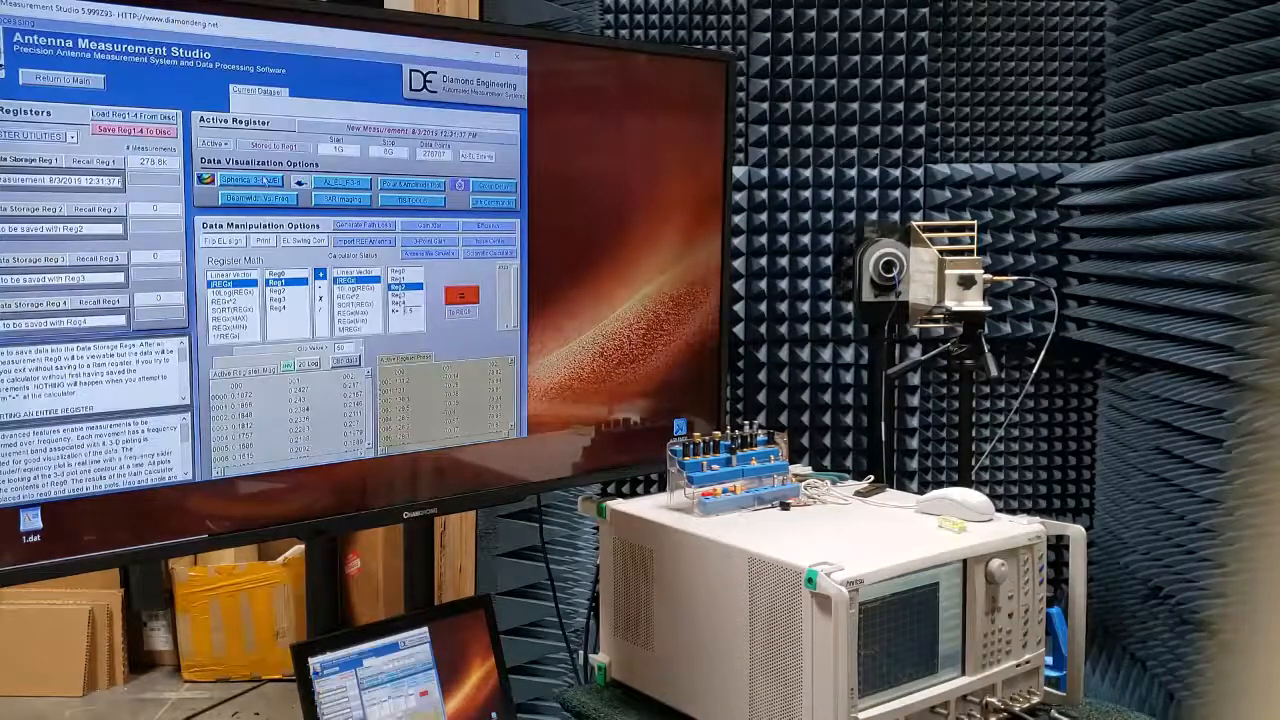
{"action": "left_click", "coordinate": [248, 180]}
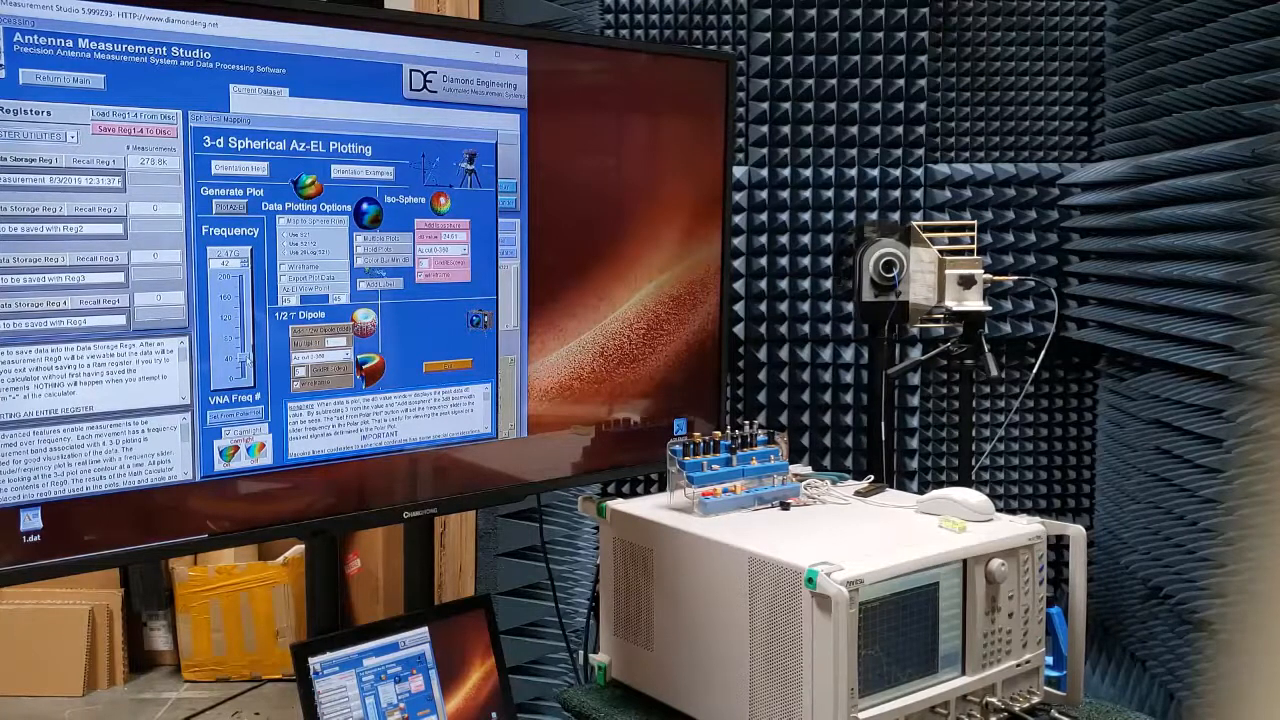
{"action": "left_click", "coordinate": [228, 206]}
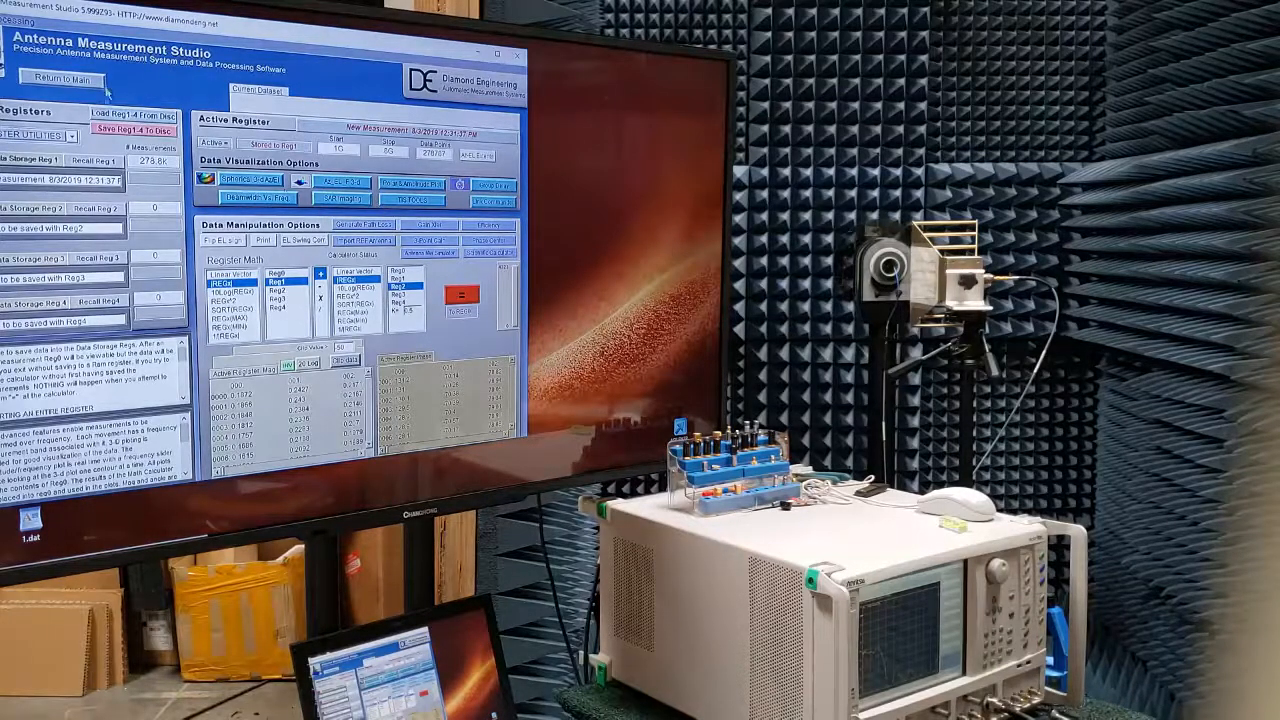
Step: Return to the Measurement view and dismiss the notice to show the two-lobe polar cut
{"action": "left_click", "coordinate": [62, 80]}
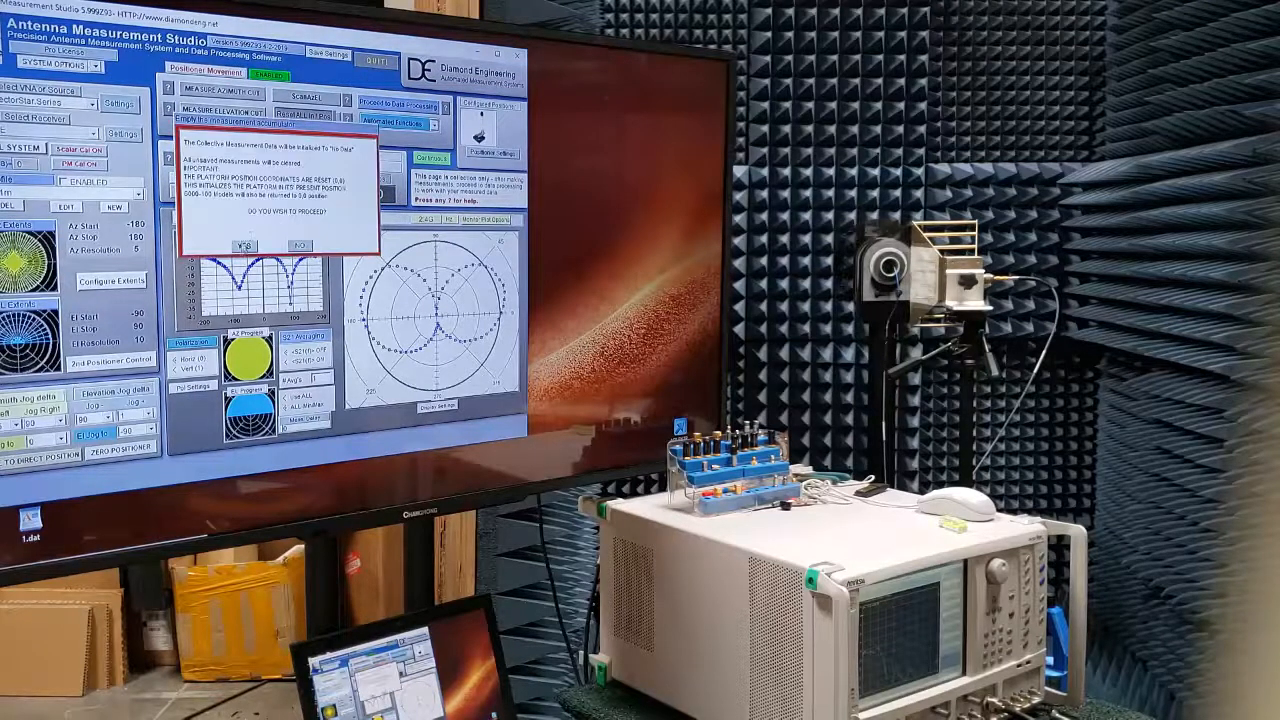
{"action": "left_click", "coordinate": [244, 244]}
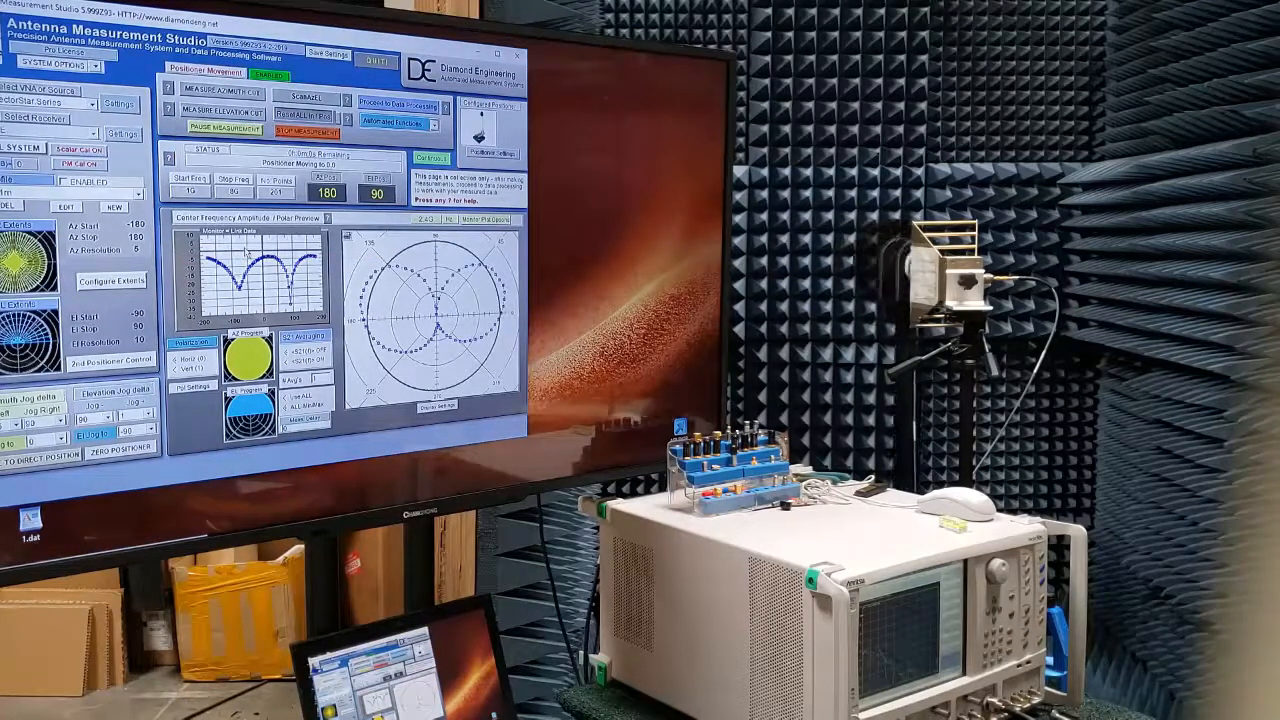